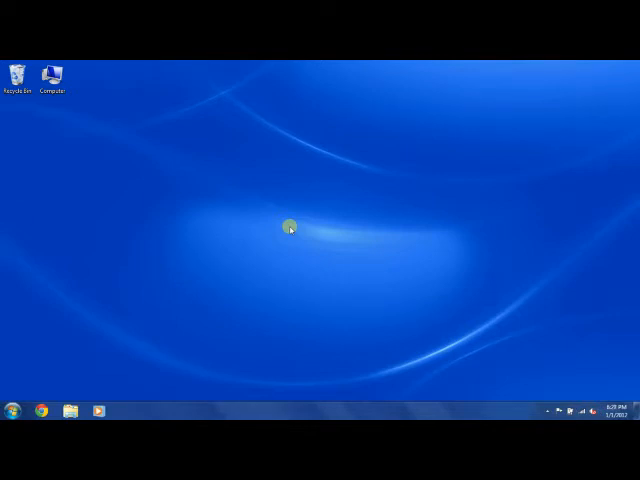
mouse_move(48, 364)
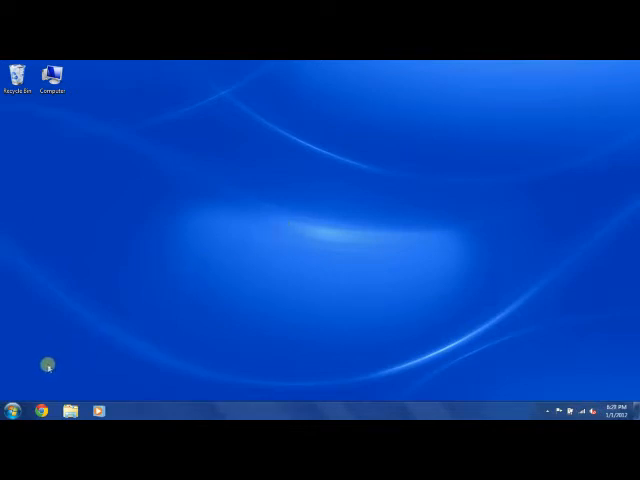
- Navigate Start > Control Panel > System and Security > 'Defragment your hard drive' to launch Disk Defragmenter
left_click(8, 408)
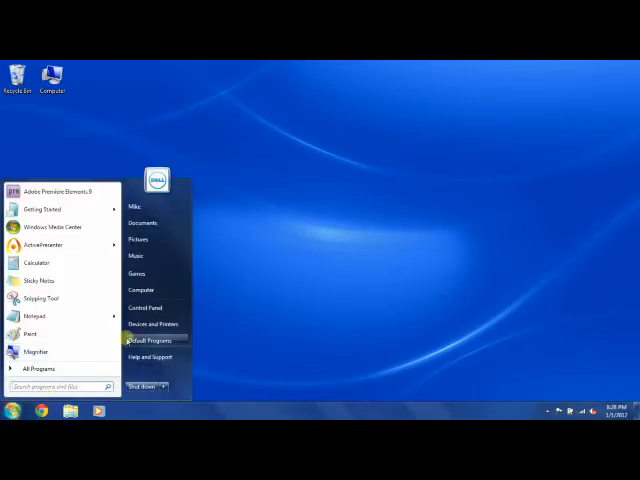
left_click(146, 308)
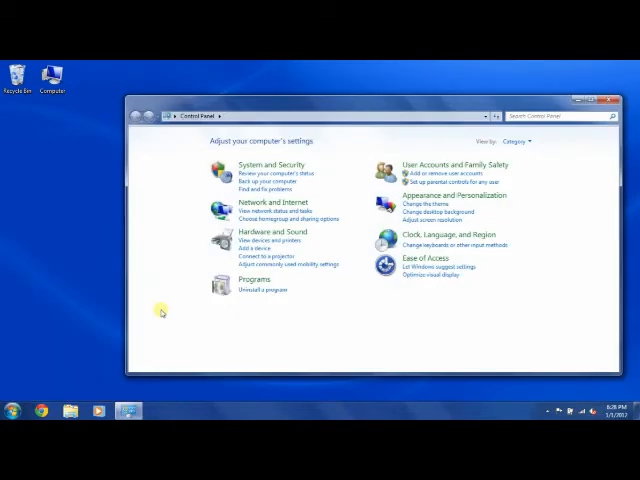
mouse_move(204, 220)
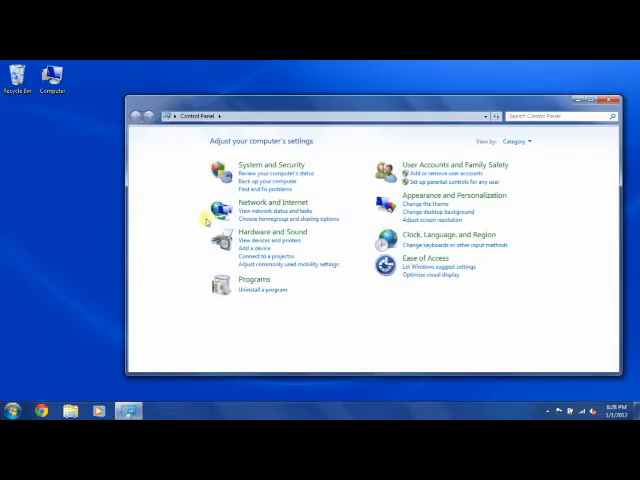
left_click(272, 164)
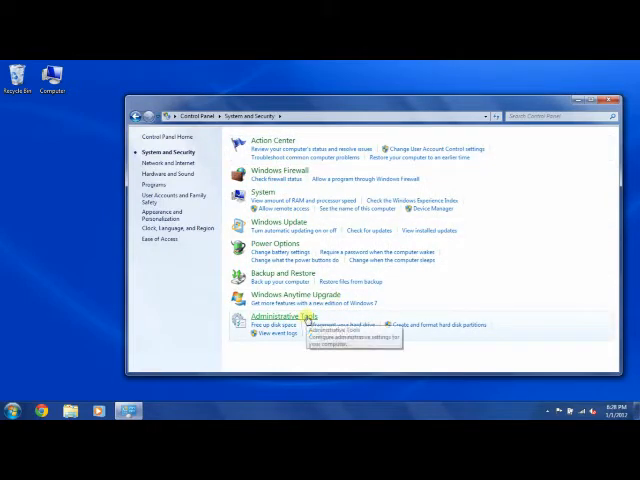
mouse_move(330, 326)
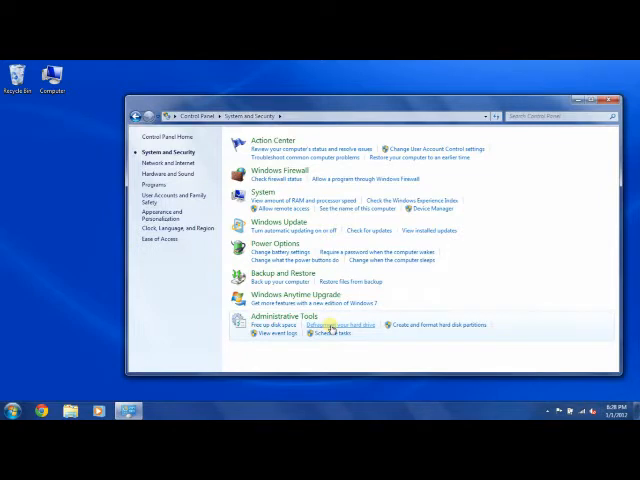
left_click(340, 324)
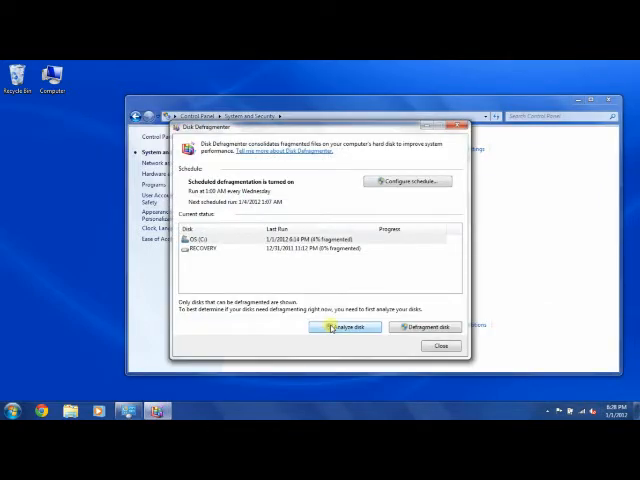
- Analyze drive C: for fragmentation, then start defragmenting it
left_click(344, 328)
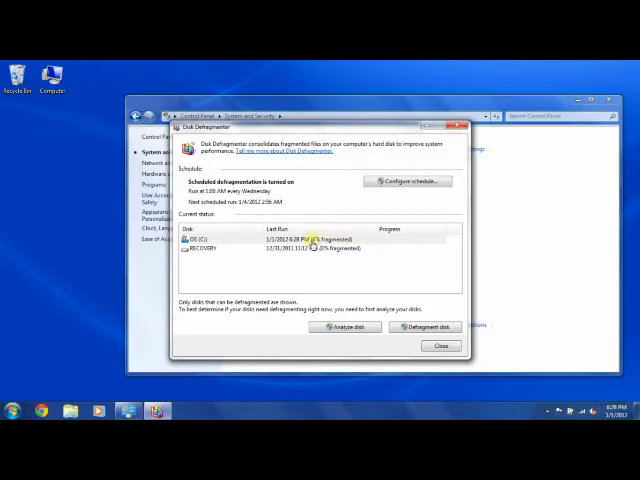
mouse_move(320, 250)
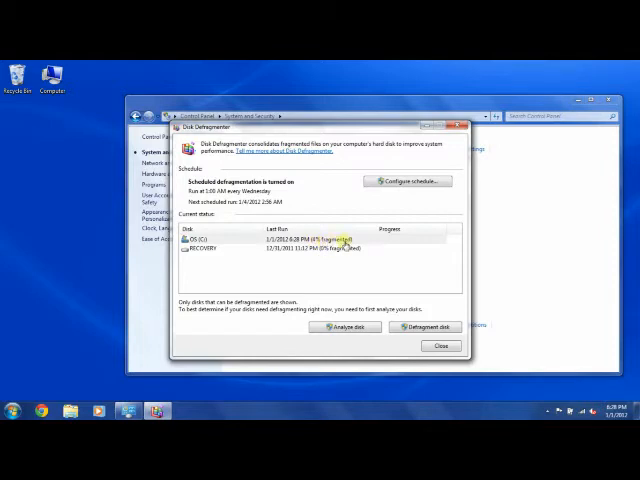
mouse_move(366, 246)
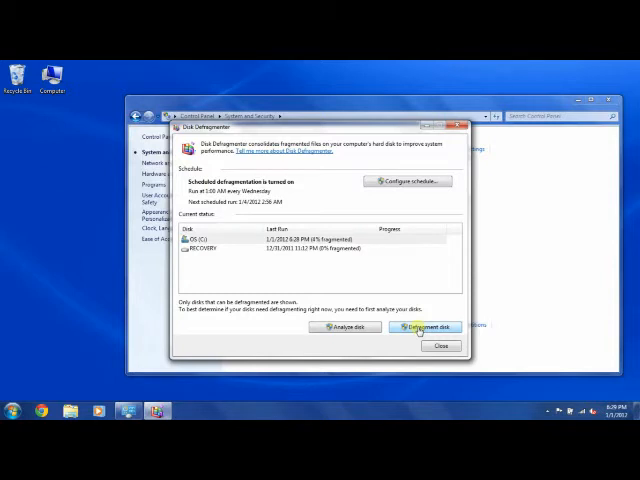
left_click(426, 326)
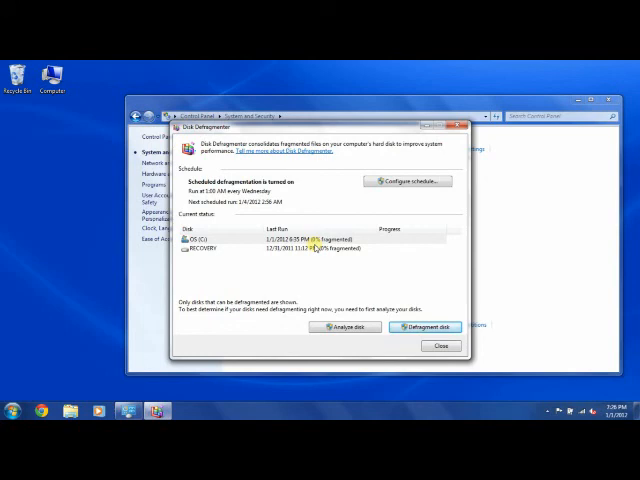
mouse_move(370, 280)
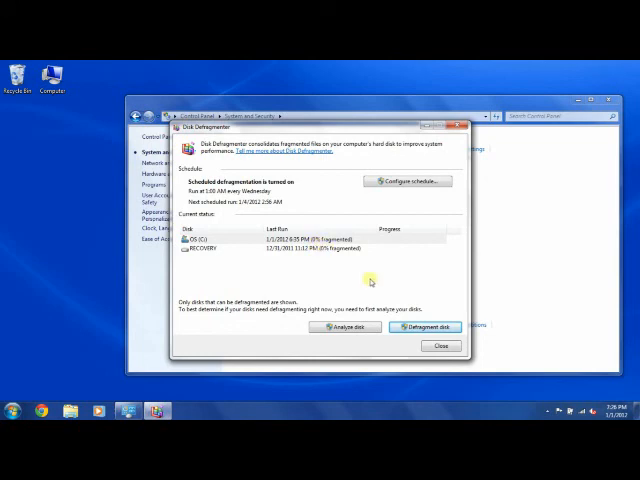